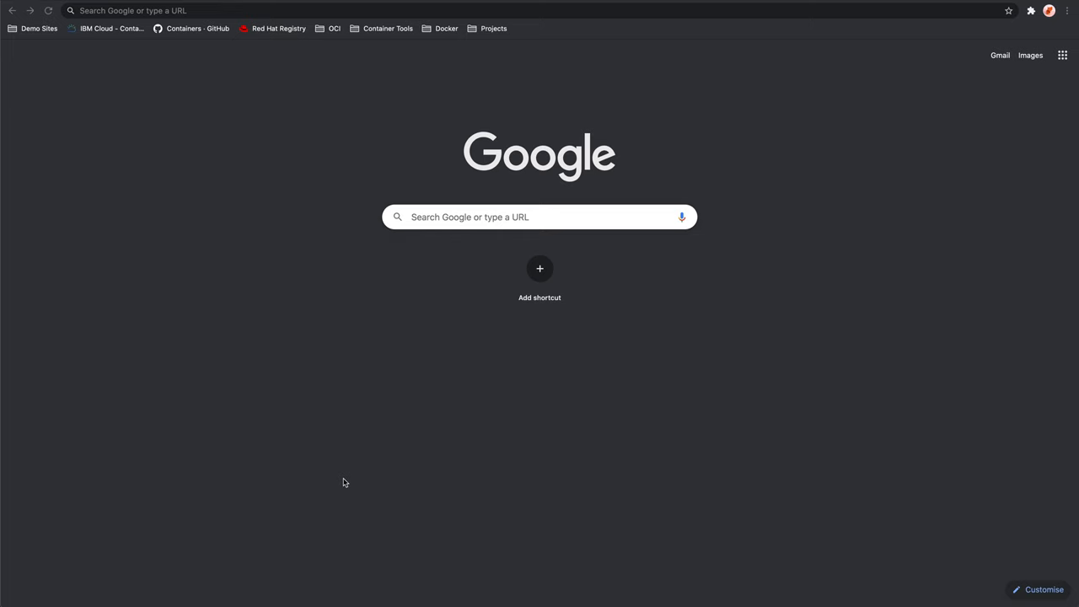
Open the opencontainers image-spec spec.md page from the Demo Sites/OCI bookmarks
left_click(38, 27)
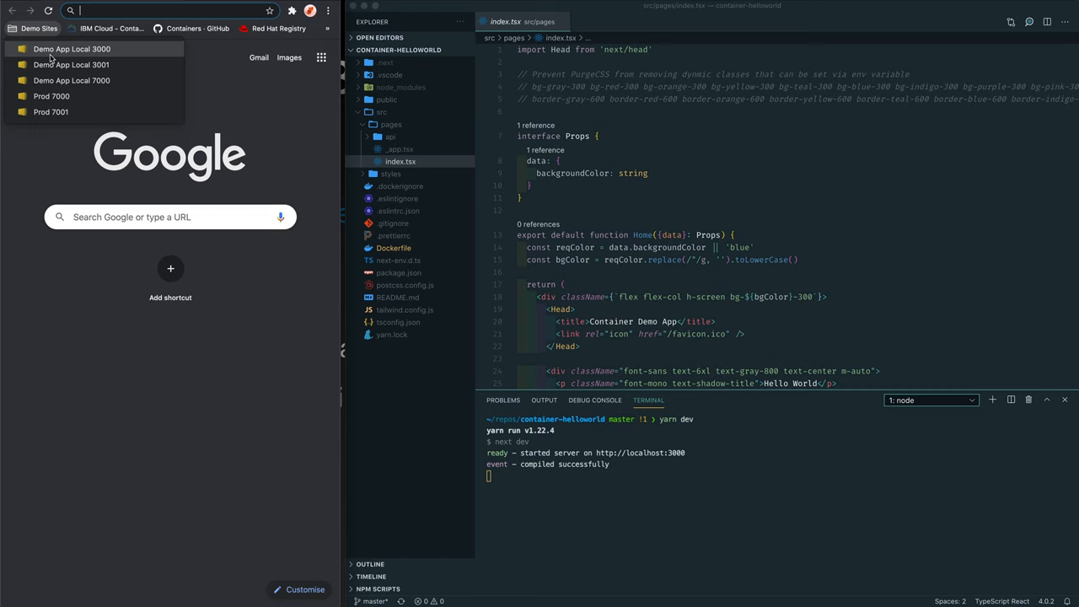
left_click(71, 49)
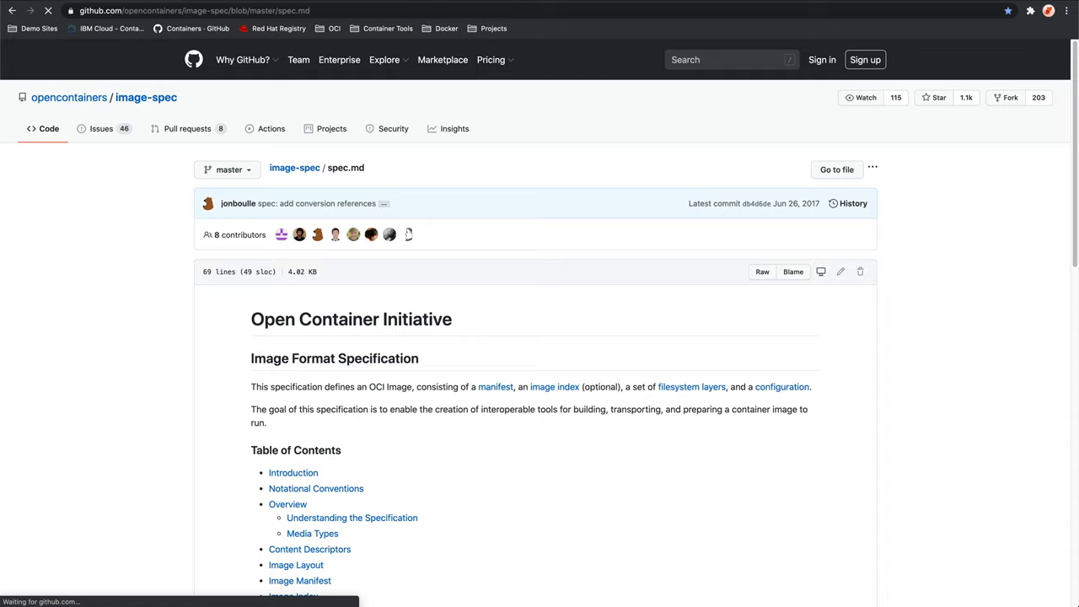
Scroll through spec.md to the Understanding the Specification section and its Image Layout link
scroll("down", 3)
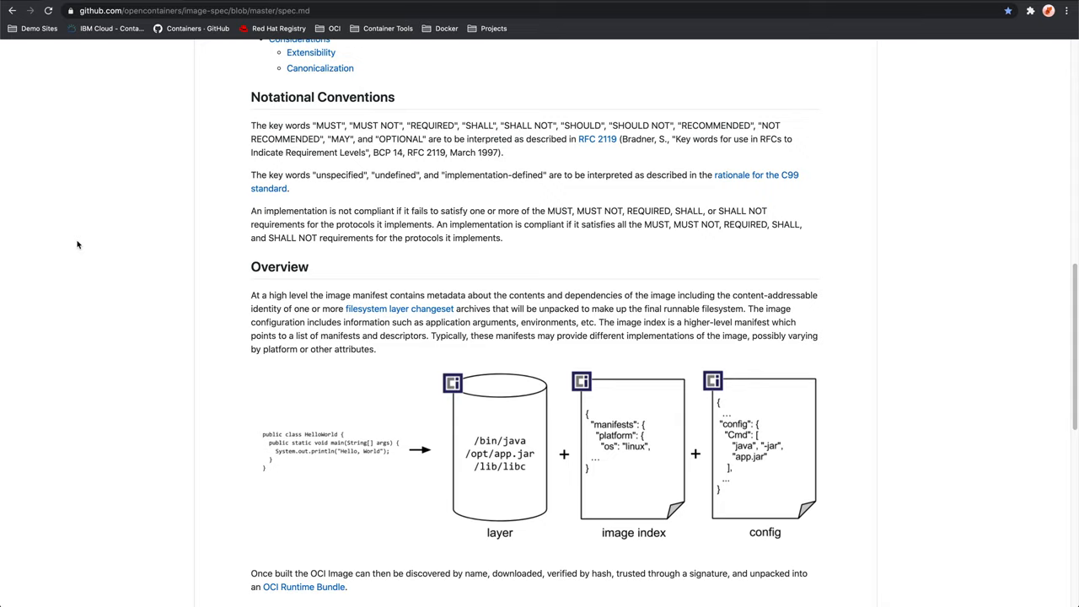
scroll("down", 3)
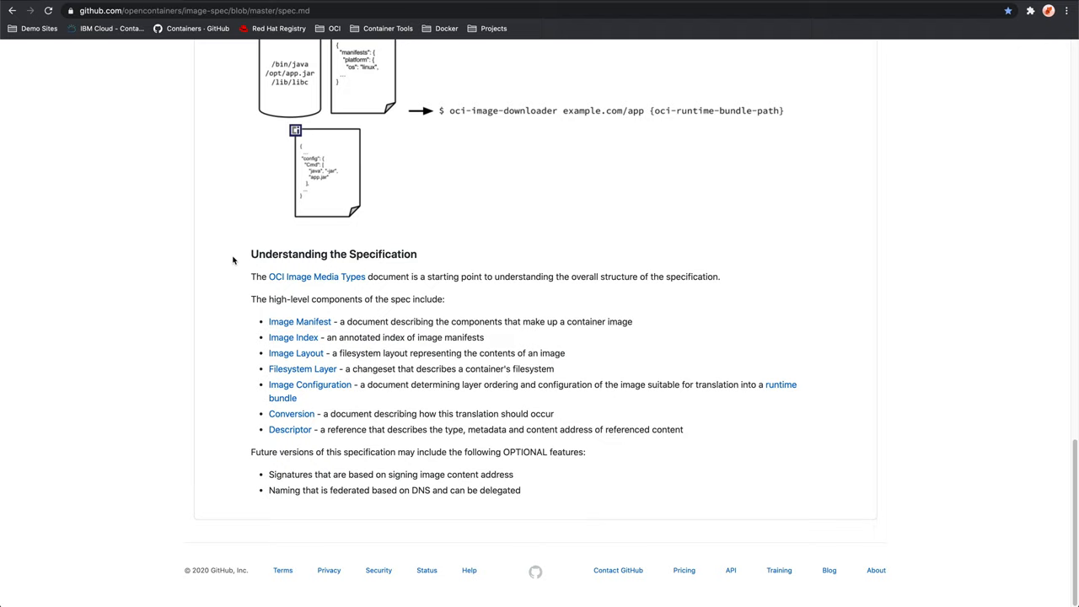
mouse_move(236, 342)
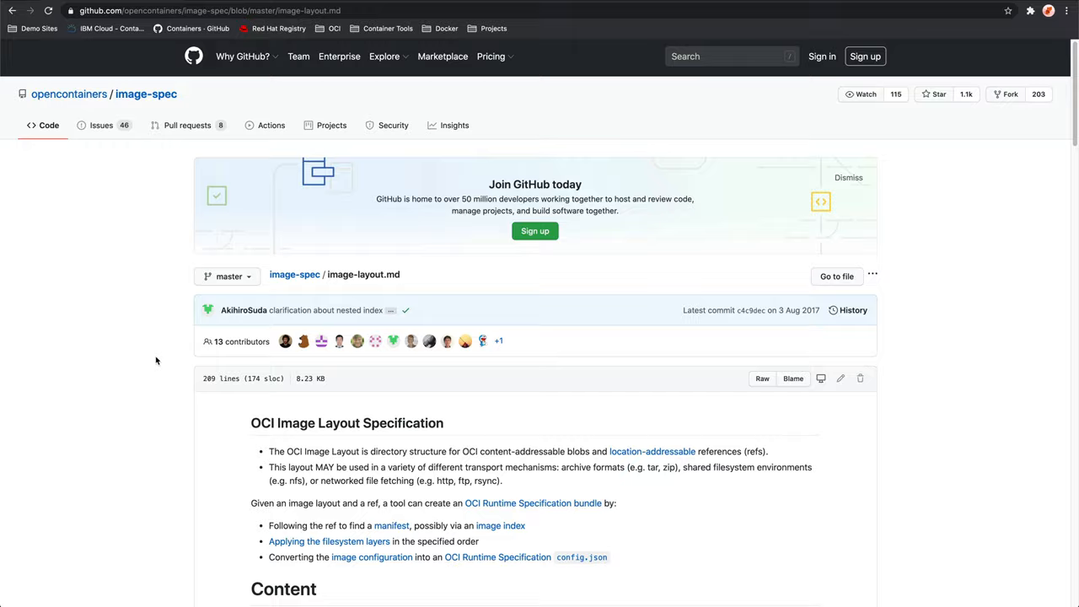
scroll("down", 3)
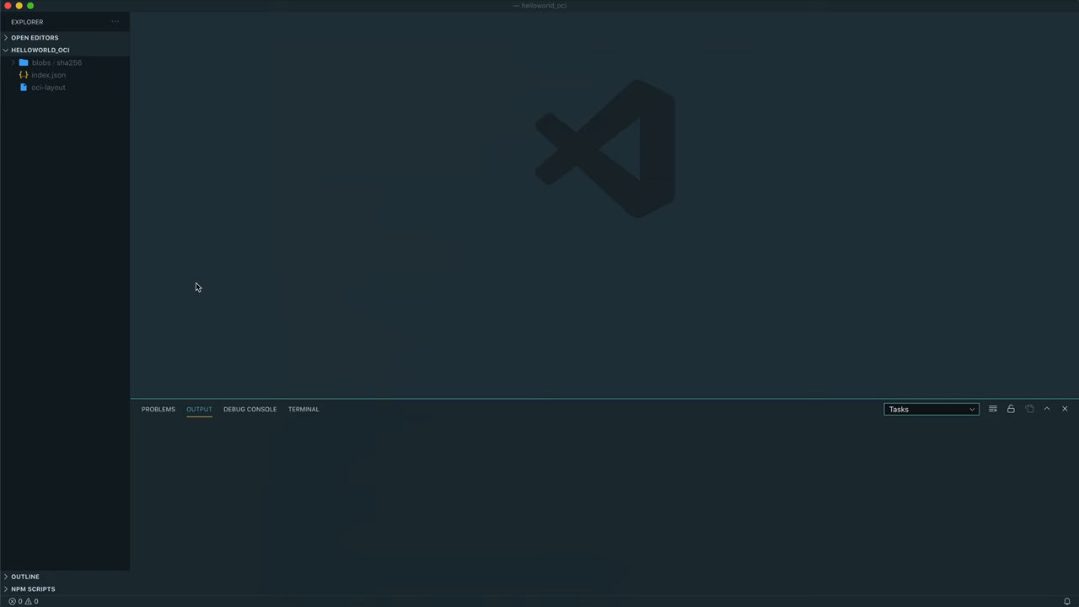
View oci-layout and index.json, then open the config blob under blobs/sha256
left_click(47, 88)
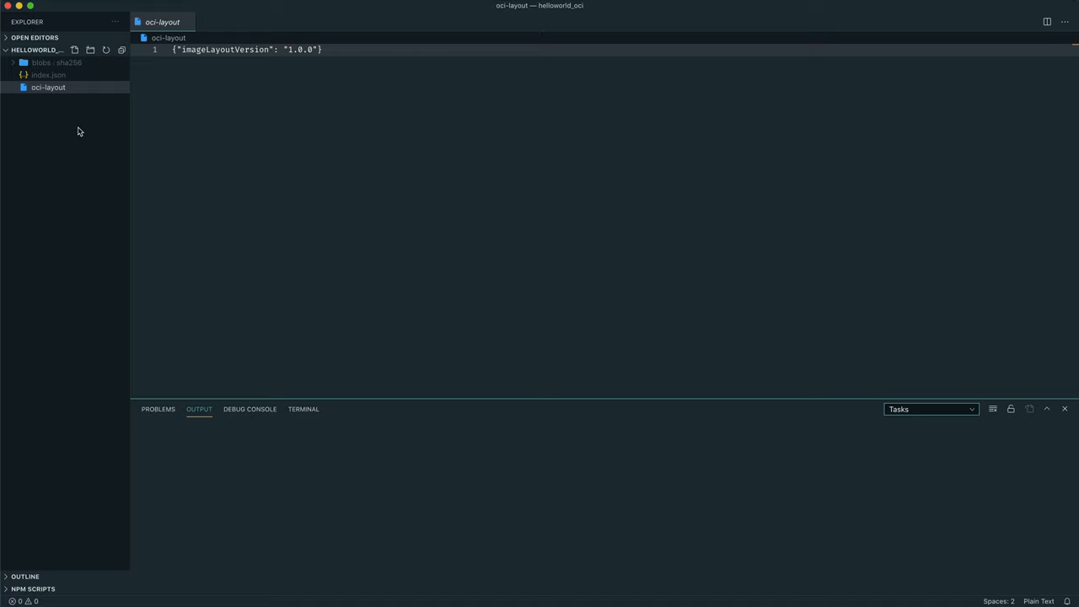
left_click(48, 74)
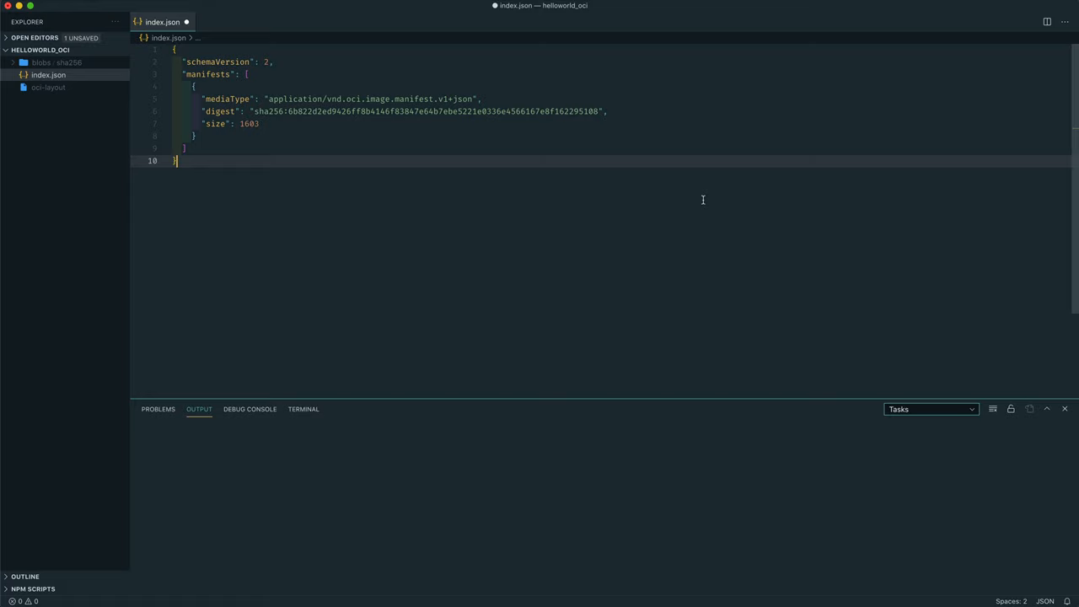
mouse_move(705, 194)
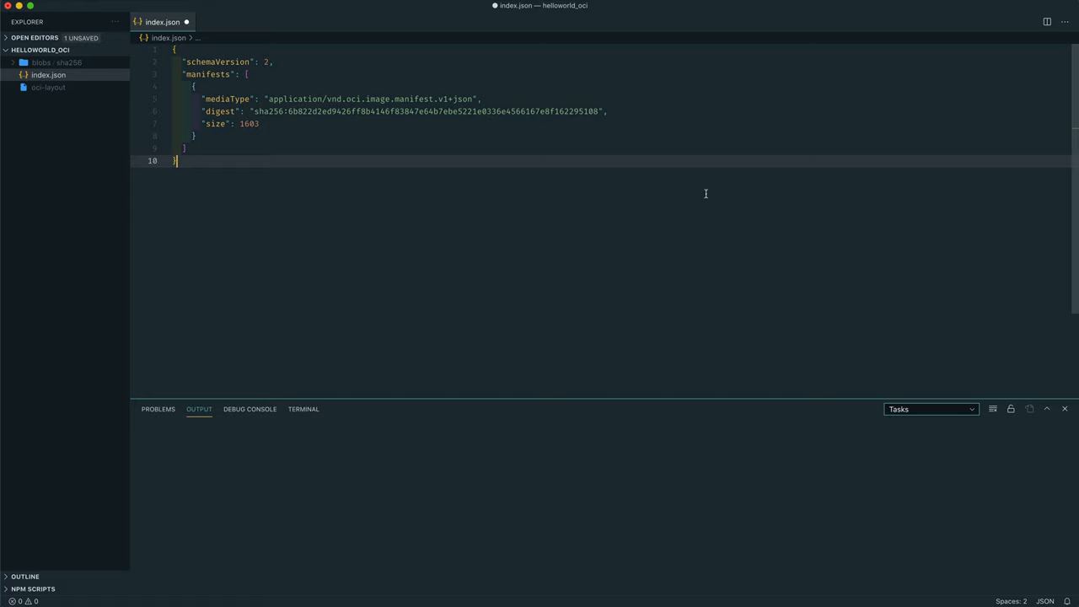
mouse_move(304, 194)
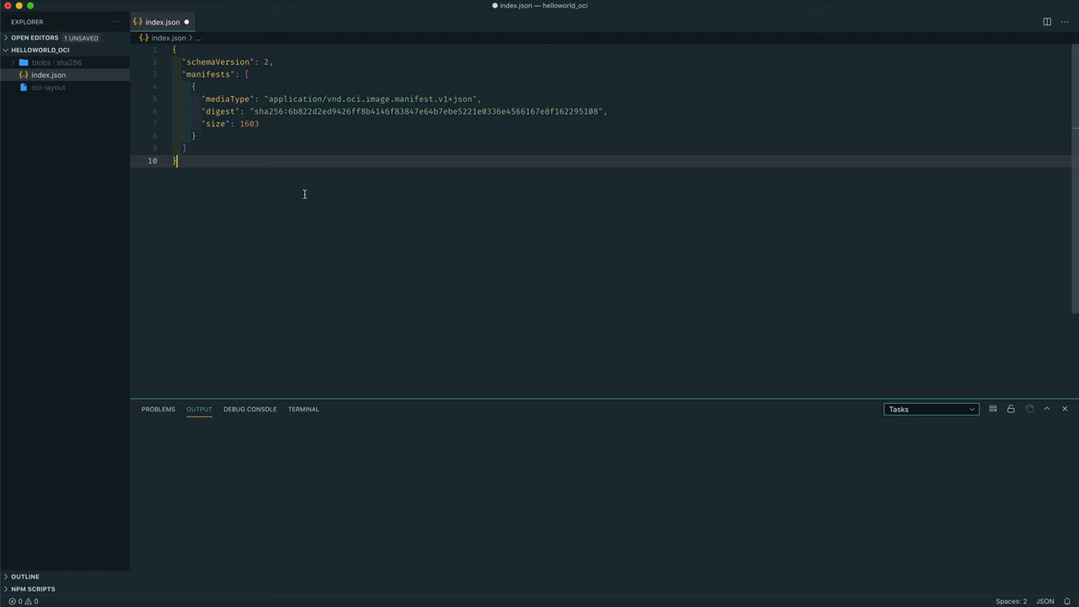
left_click(57, 62)
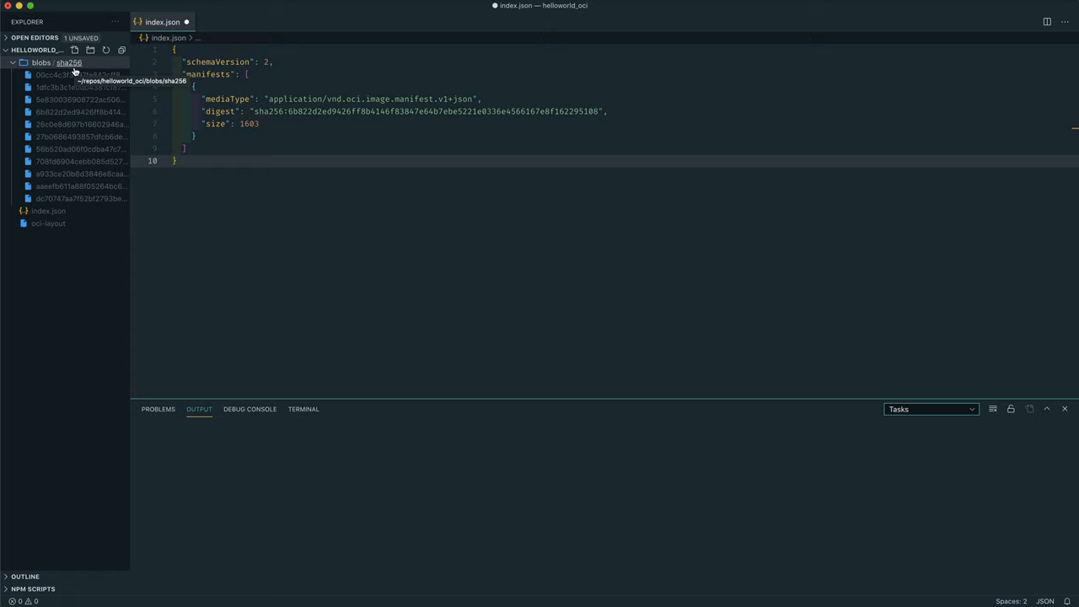
left_click(80, 111)
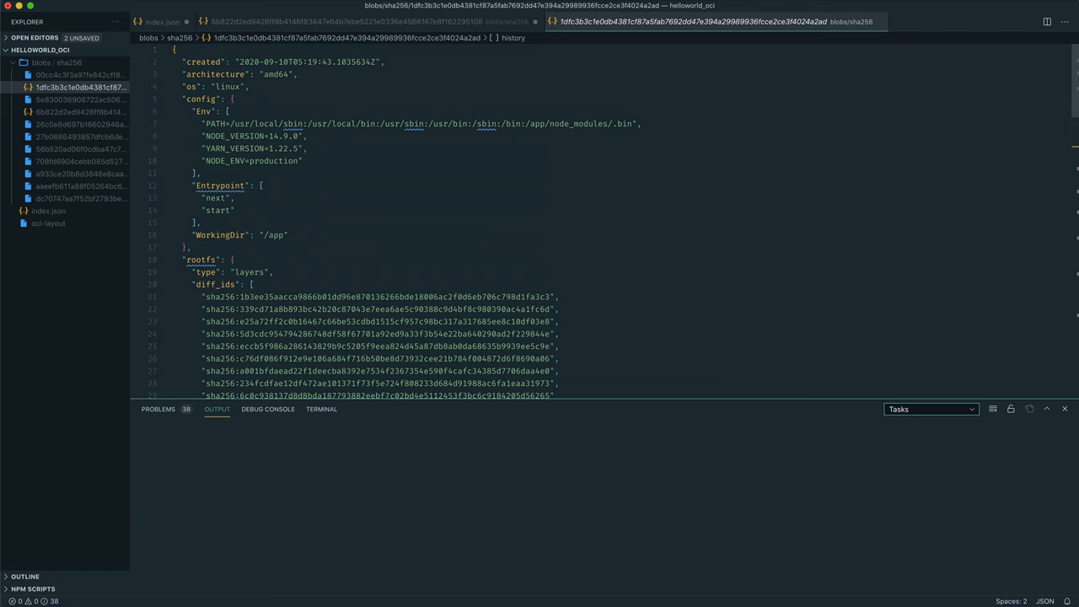
scroll("down", 3)
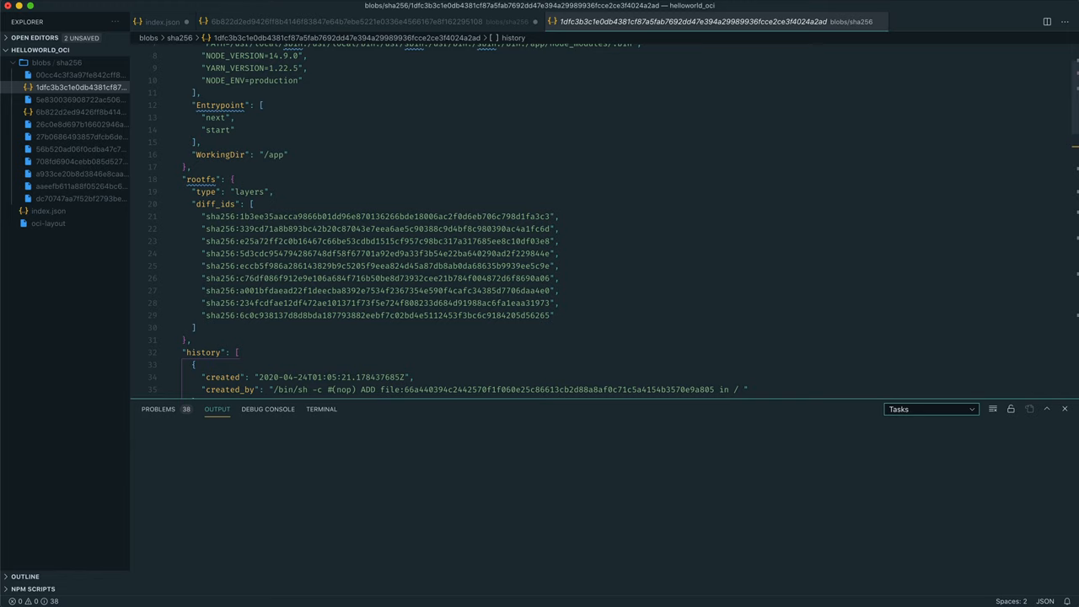
scroll("down", 3)
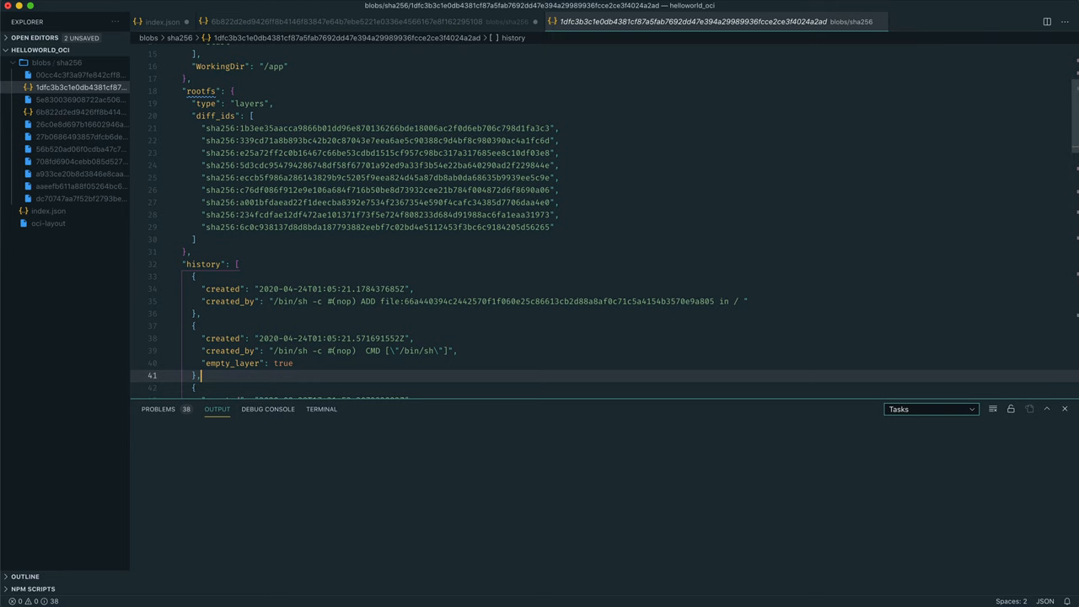
scroll("down", 3)
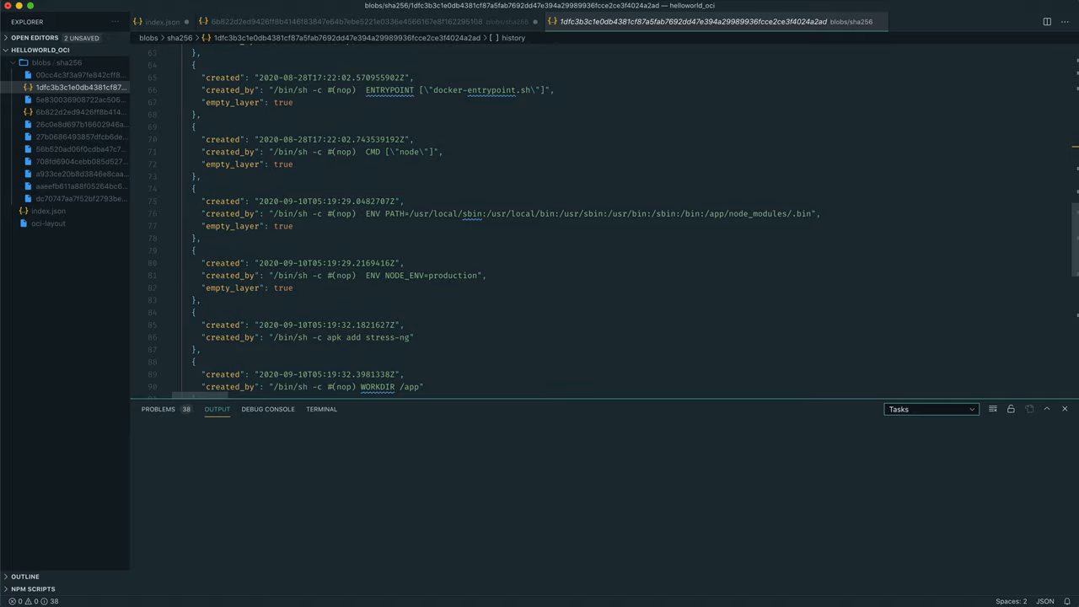
scroll("up", 3)
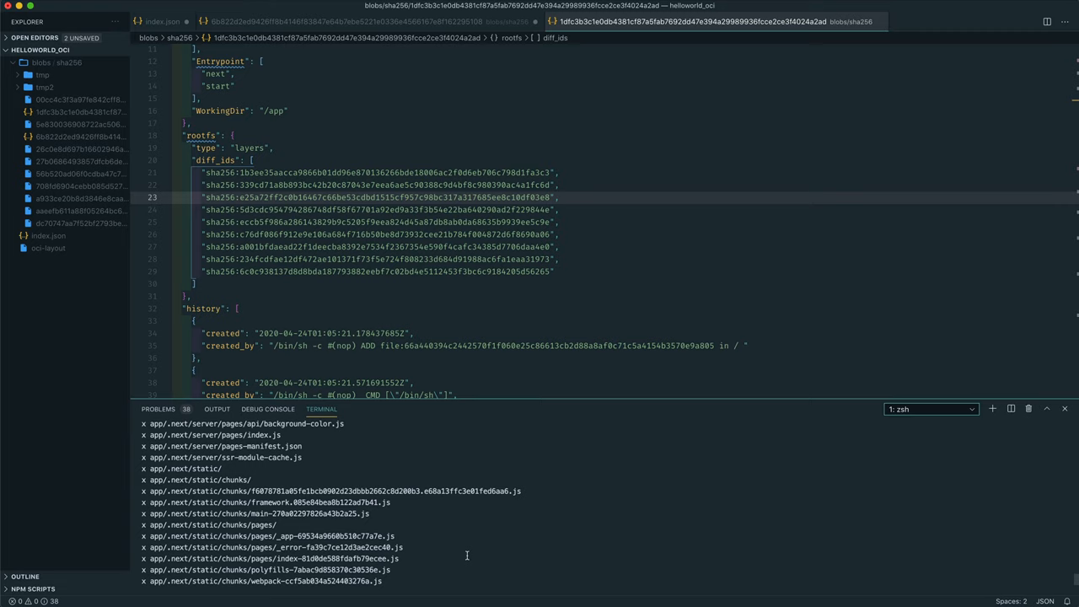
Scroll back through the tar -xvf output listing the extracted app/.next files
scroll("up", 3)
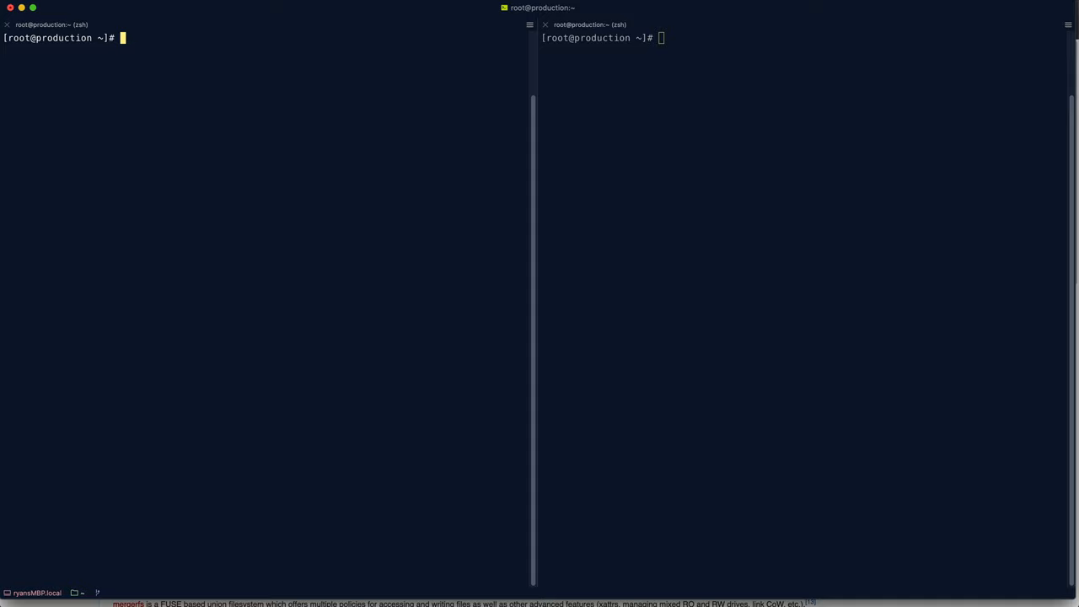
Create overlayfs with base, overlay, diff and workdir, copying mane, salah and van-dijk into base
type("mkdir overlayfs")
type("mkdir base")
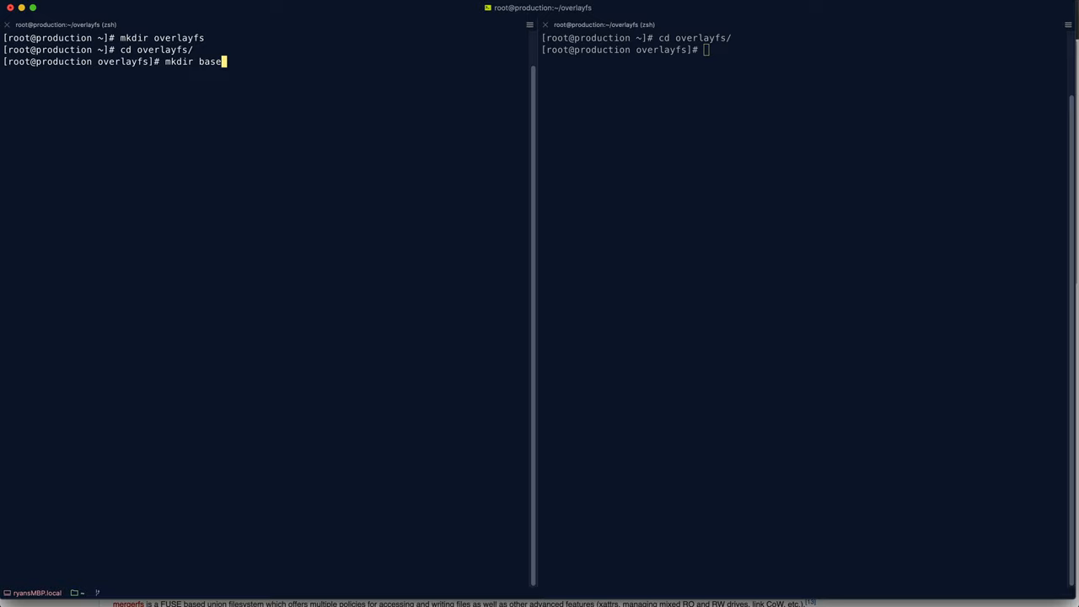
type(" overlay diff workdir")
key("Return")
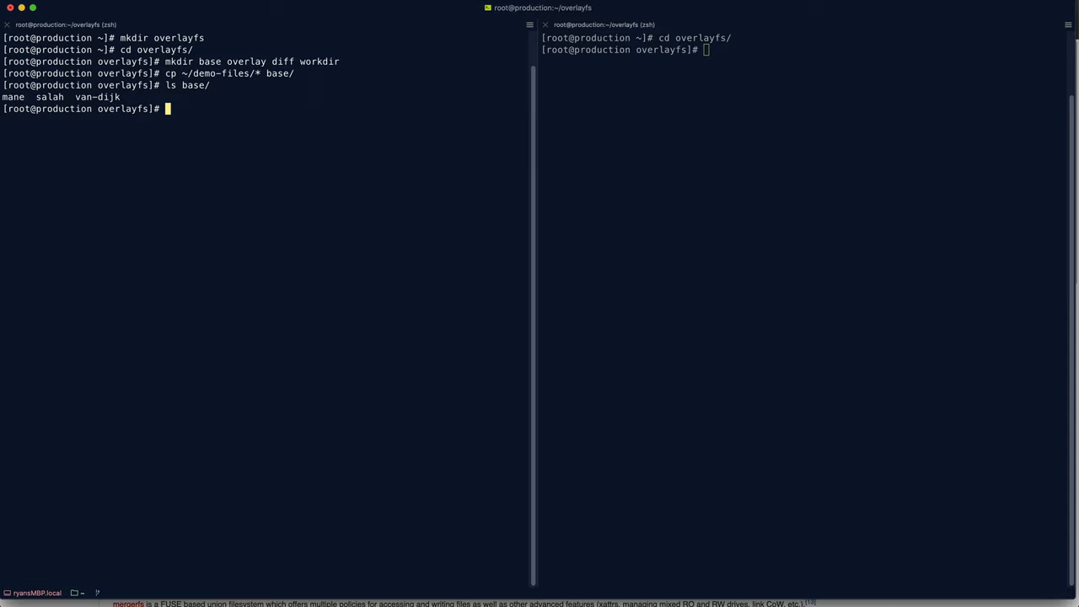
Mount the overlay (lowerdir=base, upperdir=diff, workdir), then create firmino and delete van-dijk in it
type("mount -t overlay -o lowerdir=base,upperdir")
left_click(803, 49)
type("rm -rf van-dijk")
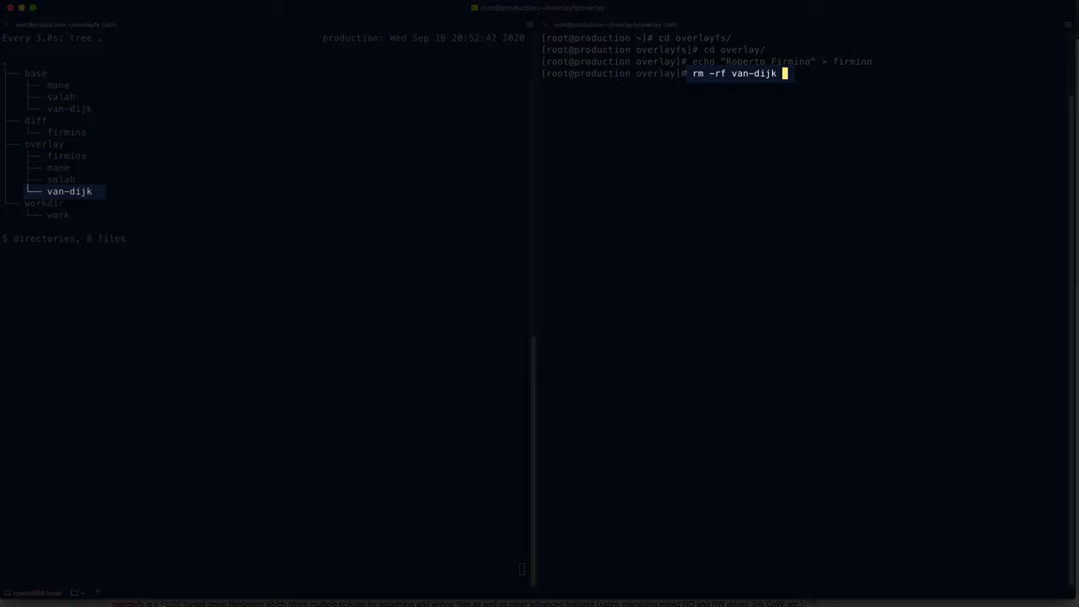
key("Return")
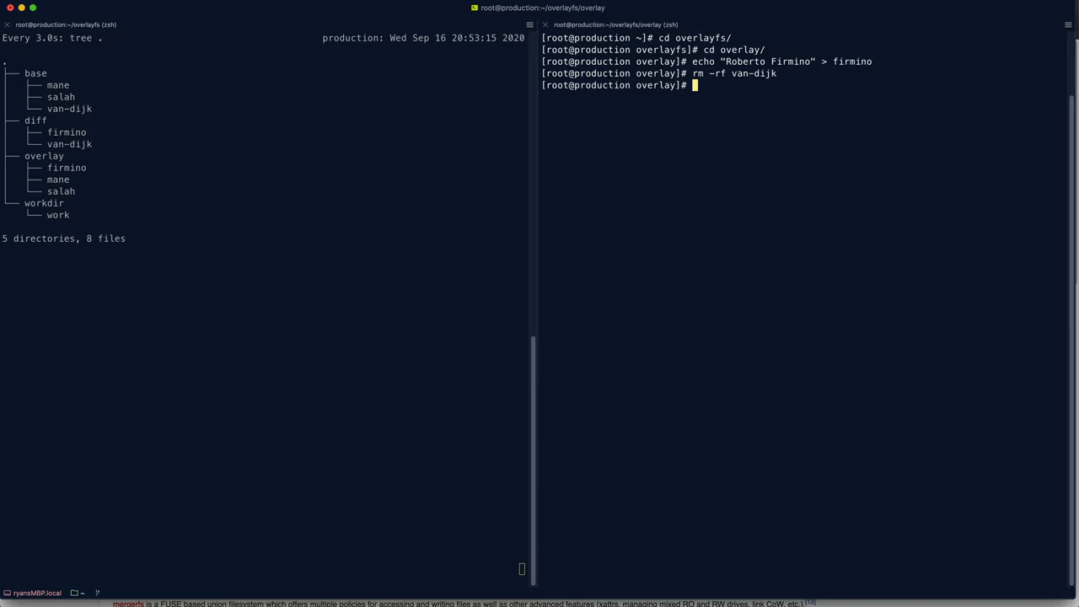